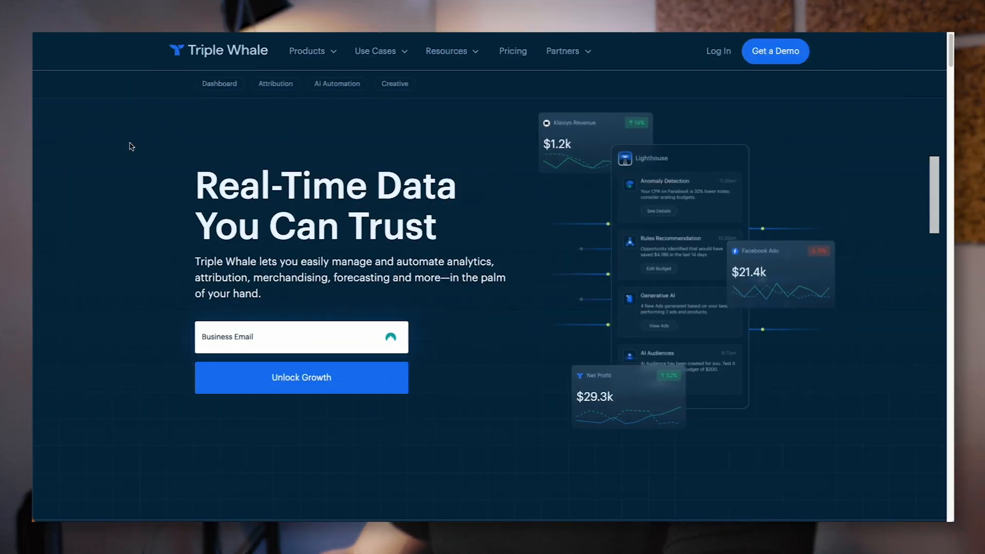
{"action": "mouse_move", "coordinate": [543, 351]}
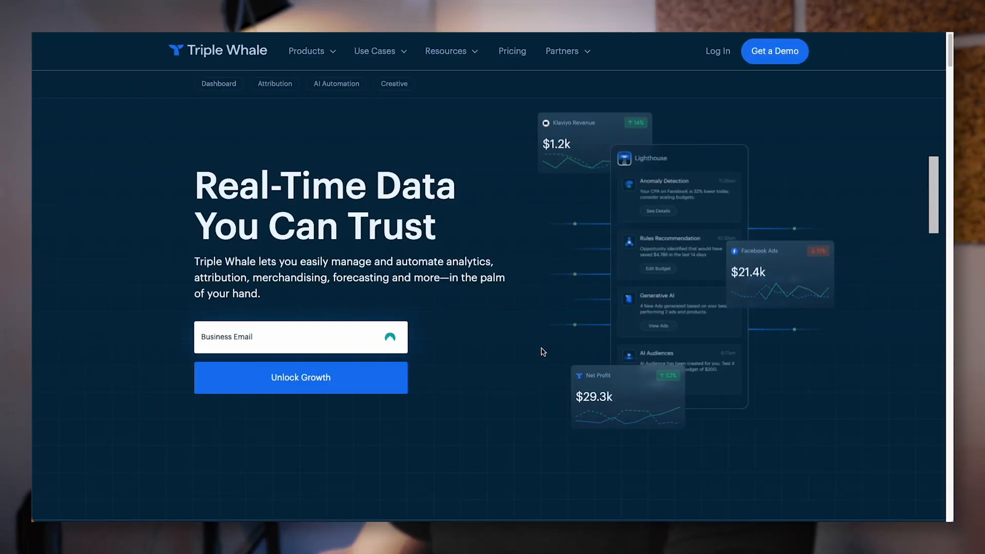
Step: Open the Triple Whale pricing page and scroll through the Growth, Pro and Enterprise plan cards
{"action": "scroll", "scroll_direction": "down", "scroll_amount": 3}
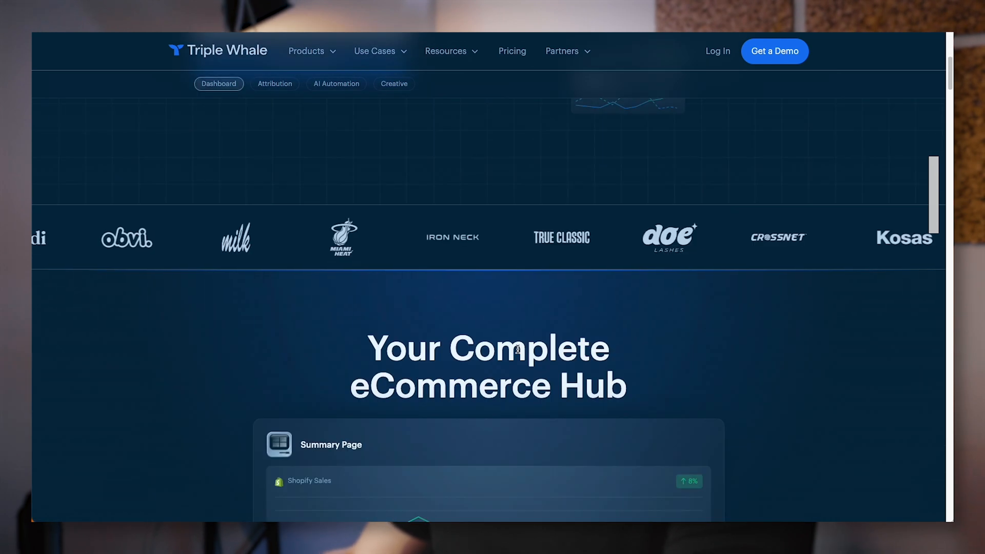
{"action": "scroll", "scroll_direction": "down", "scroll_amount": 3}
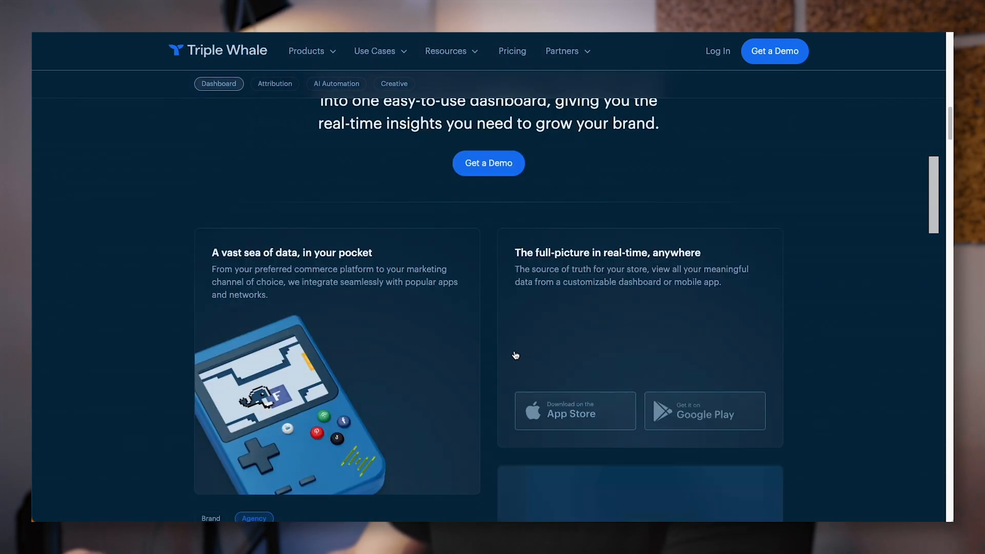
{"action": "left_click", "coordinate": [511, 51]}
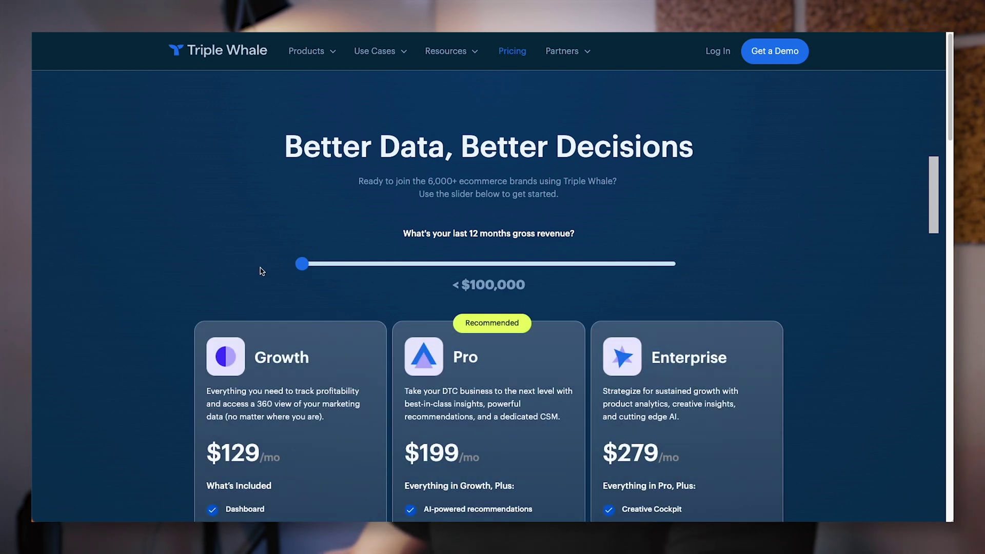
{"action": "scroll", "scroll_direction": "down", "scroll_amount": 3}
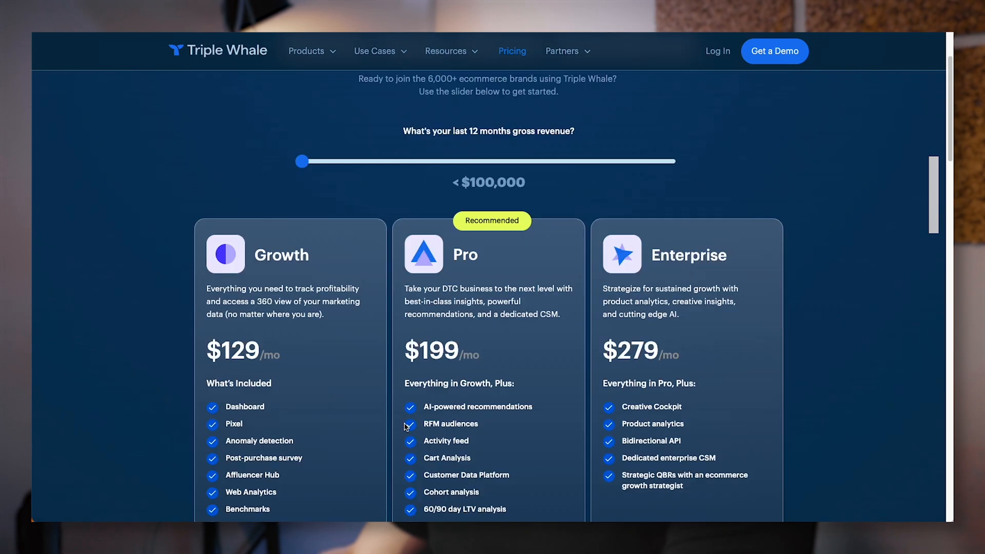
{"action": "scroll", "scroll_direction": "down", "scroll_amount": 3}
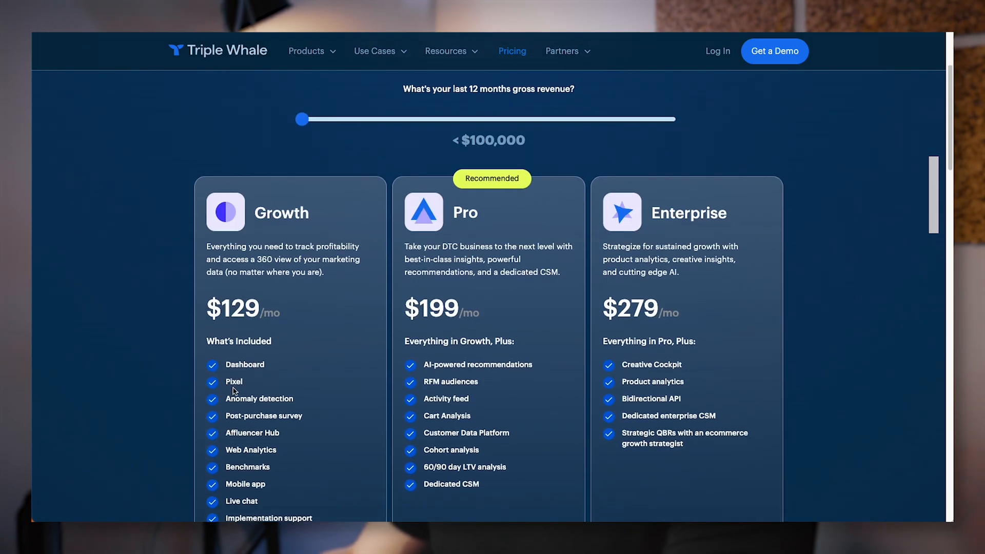
{"action": "scroll", "scroll_direction": "down", "scroll_amount": 3}
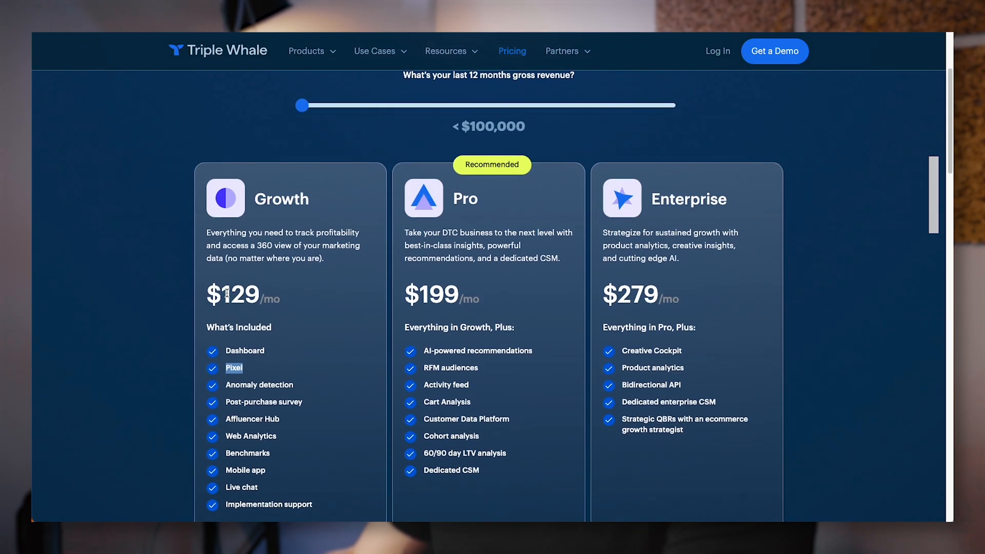
{"action": "scroll", "scroll_direction": "down", "scroll_amount": 3}
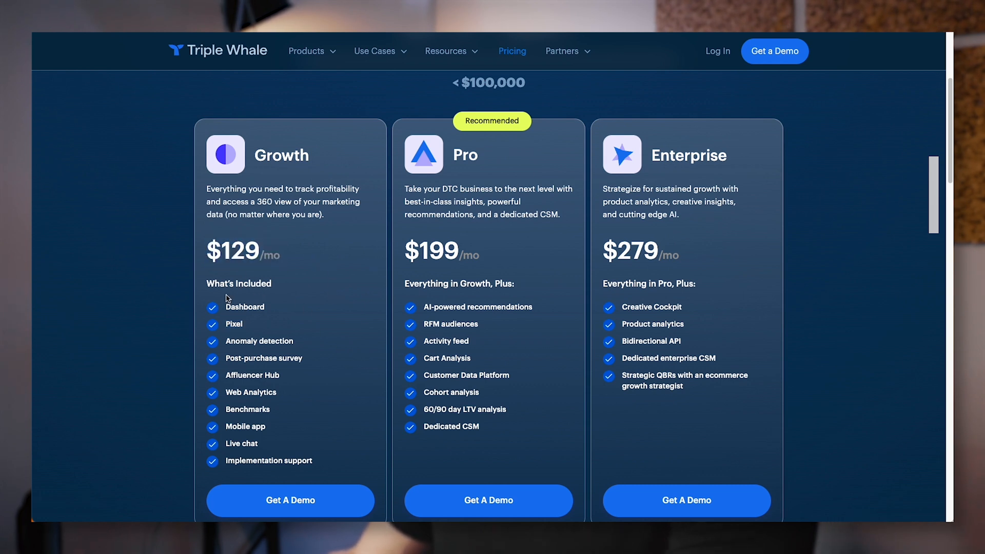
{"action": "mouse_move", "coordinate": [315, 329]}
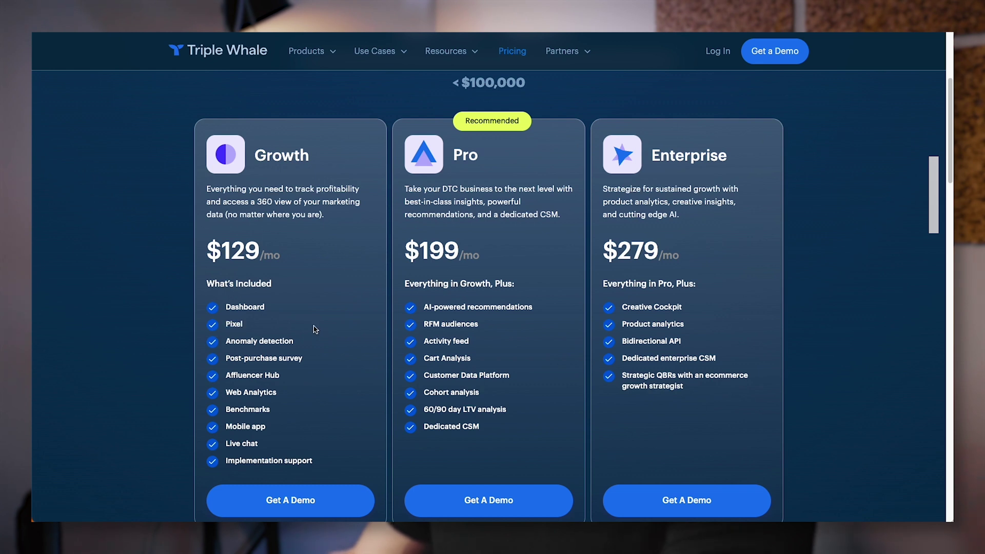
{"action": "scroll", "scroll_direction": "down", "scroll_amount": 3}
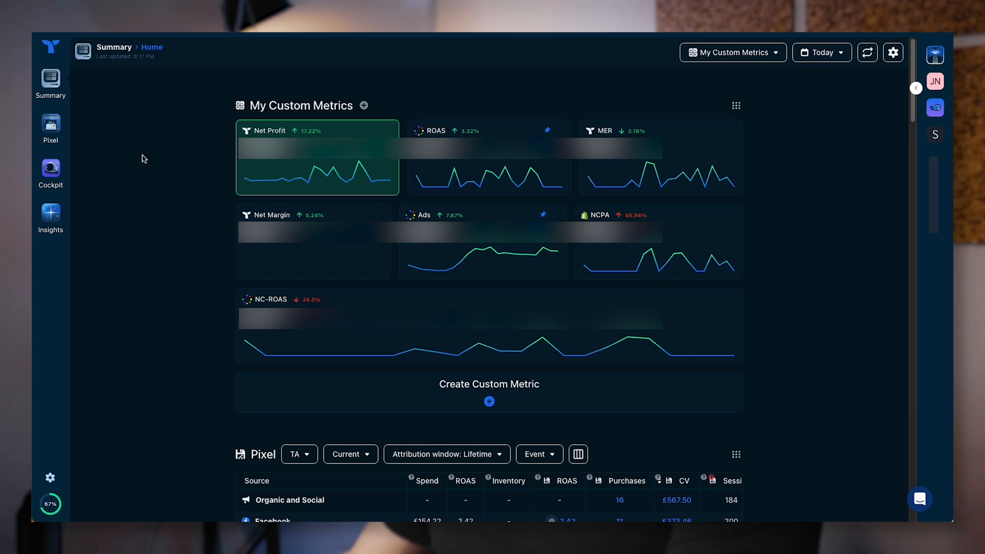
{"action": "mouse_move", "coordinate": [206, 163]}
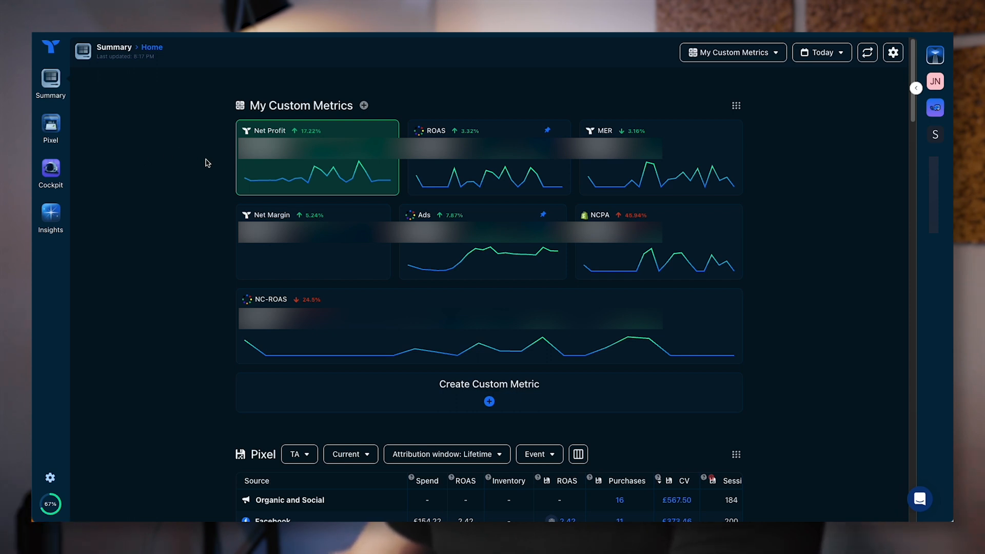
{"action": "mouse_move", "coordinate": [212, 158]}
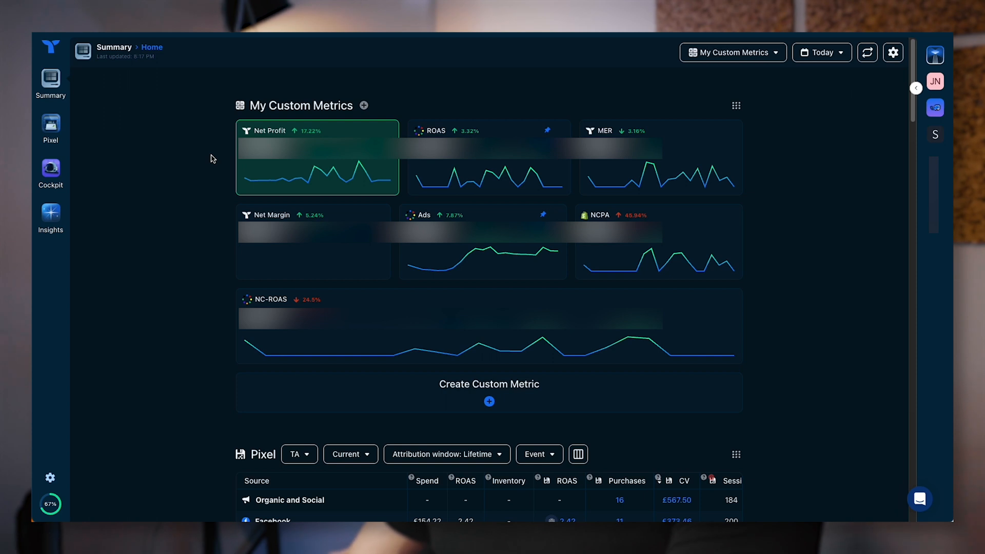
{"action": "mouse_move", "coordinate": [226, 360]}
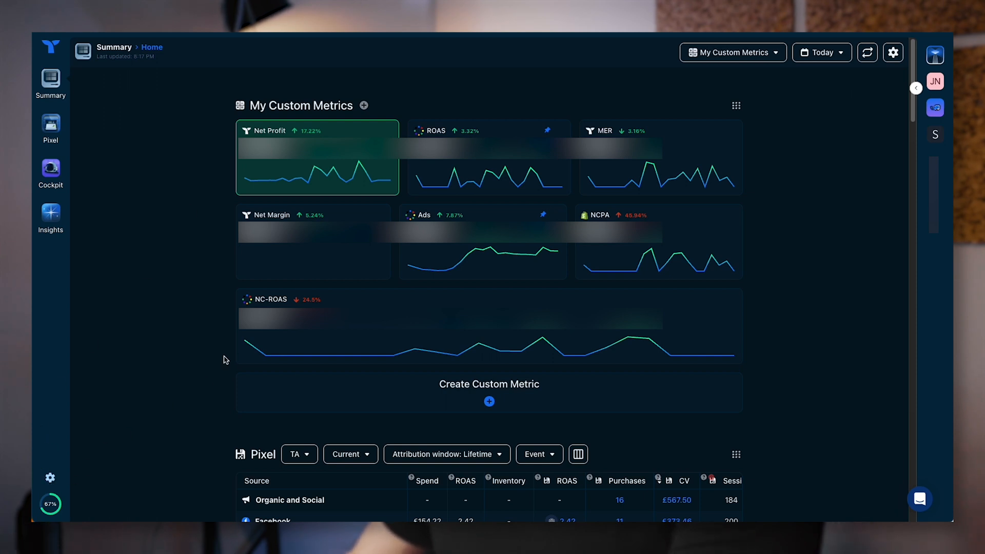
{"action": "mouse_move", "coordinate": [153, 346]}
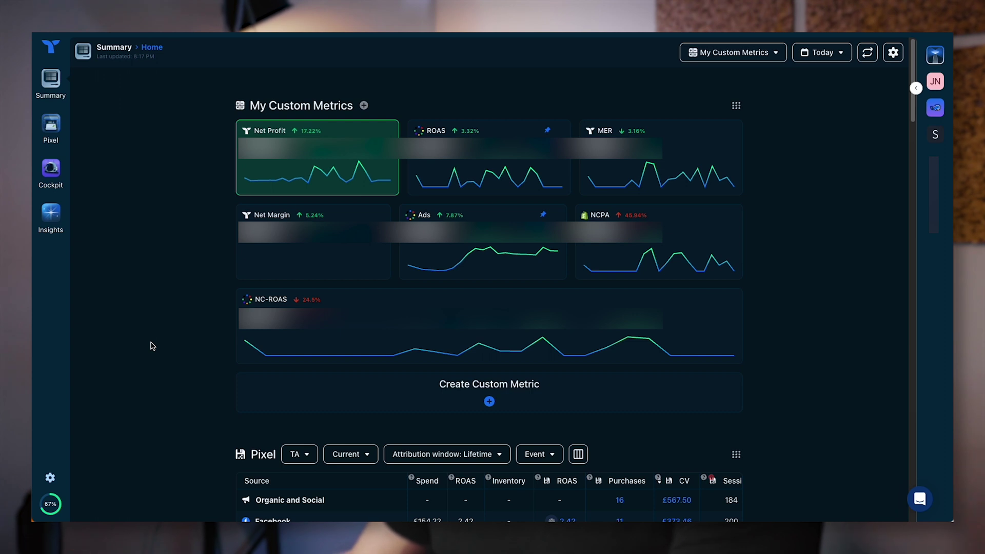
{"action": "mouse_move", "coordinate": [155, 290]}
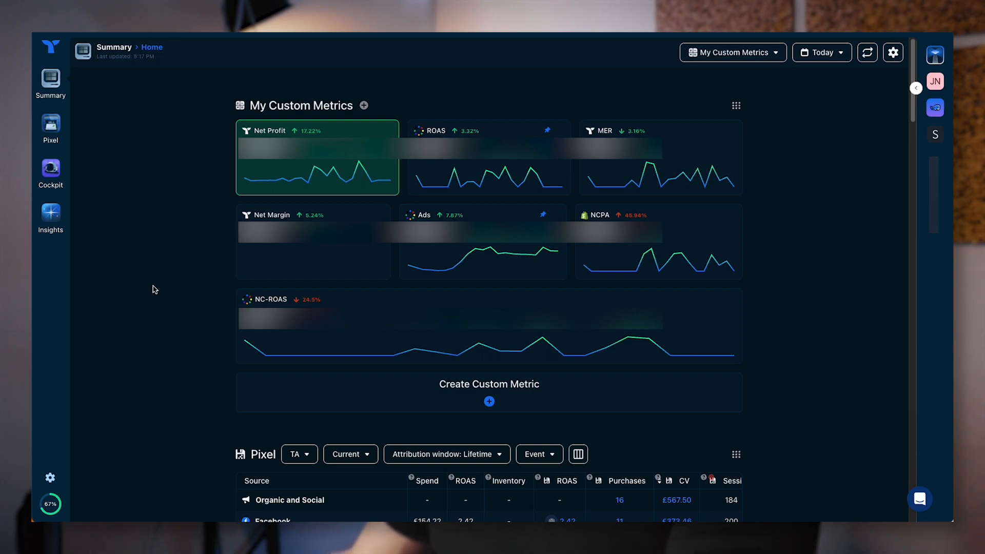
{"action": "mouse_move", "coordinate": [327, 417]}
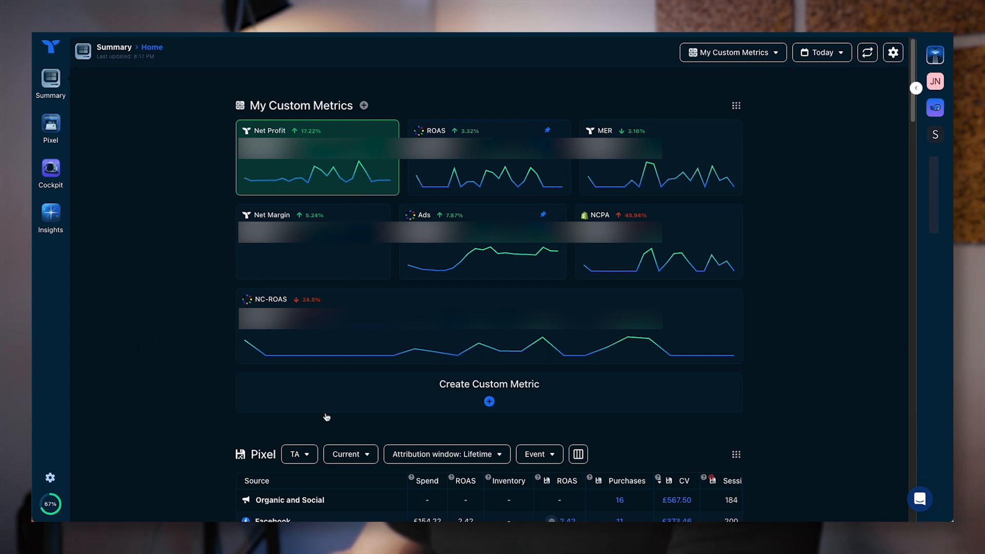
{"action": "mouse_move", "coordinate": [204, 154]}
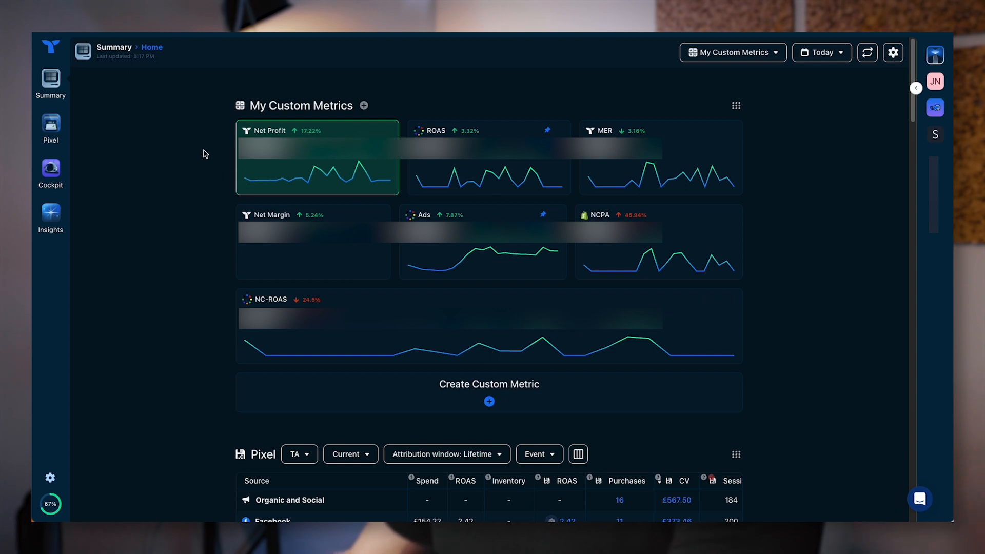
{"action": "mouse_move", "coordinate": [385, 269]}
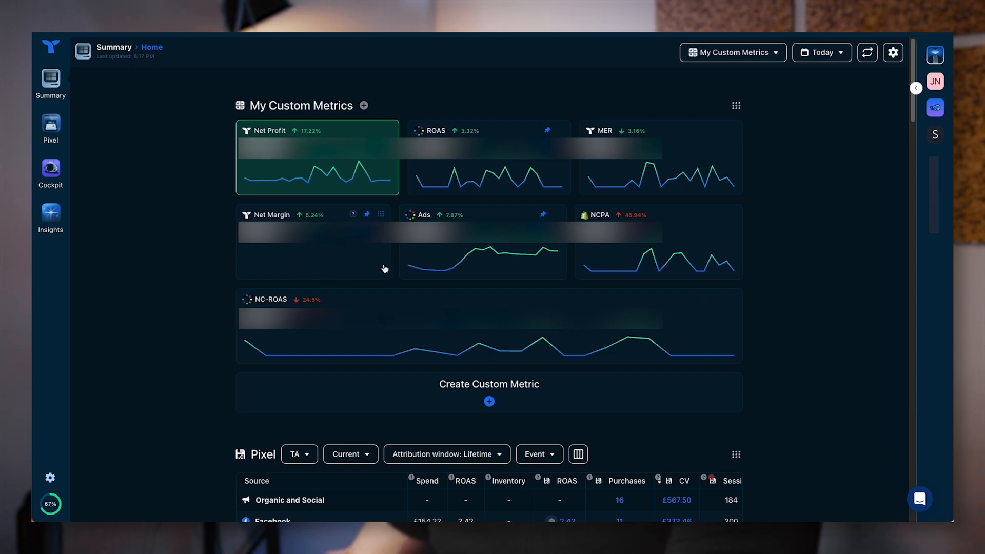
{"action": "mouse_move", "coordinate": [810, 62]}
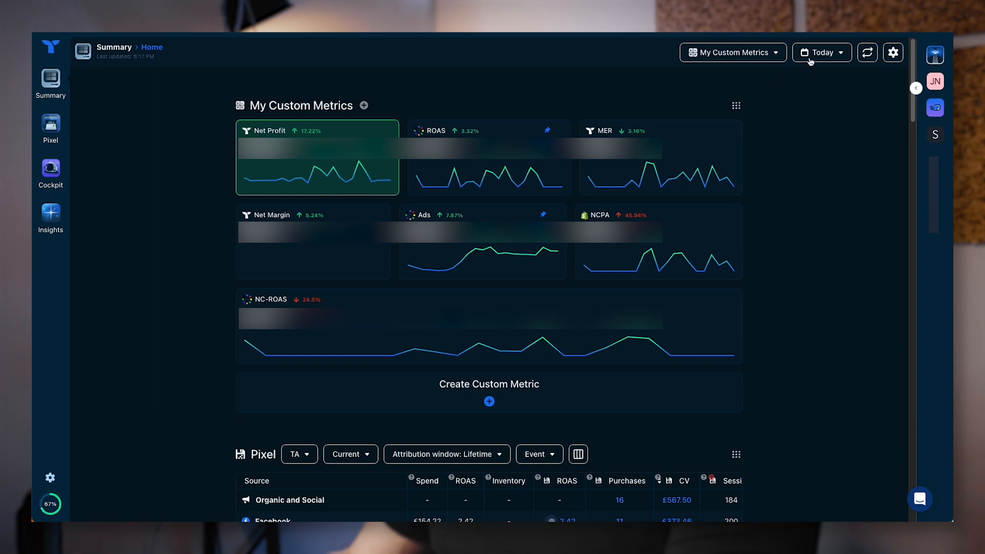
Step: Set the Summary dashboard date range to July 1–16, 2023
{"action": "left_click", "coordinate": [821, 52]}
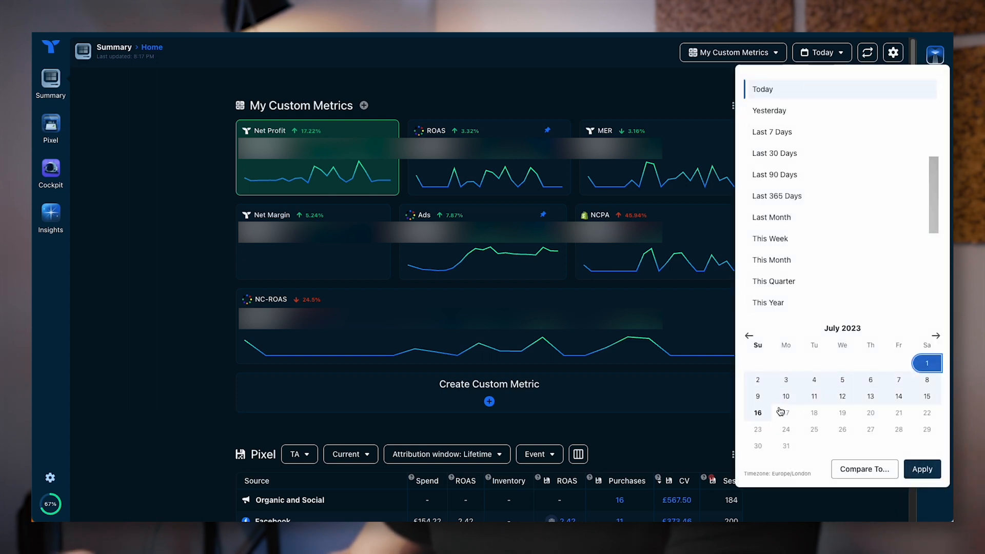
{"action": "left_click", "coordinate": [922, 469]}
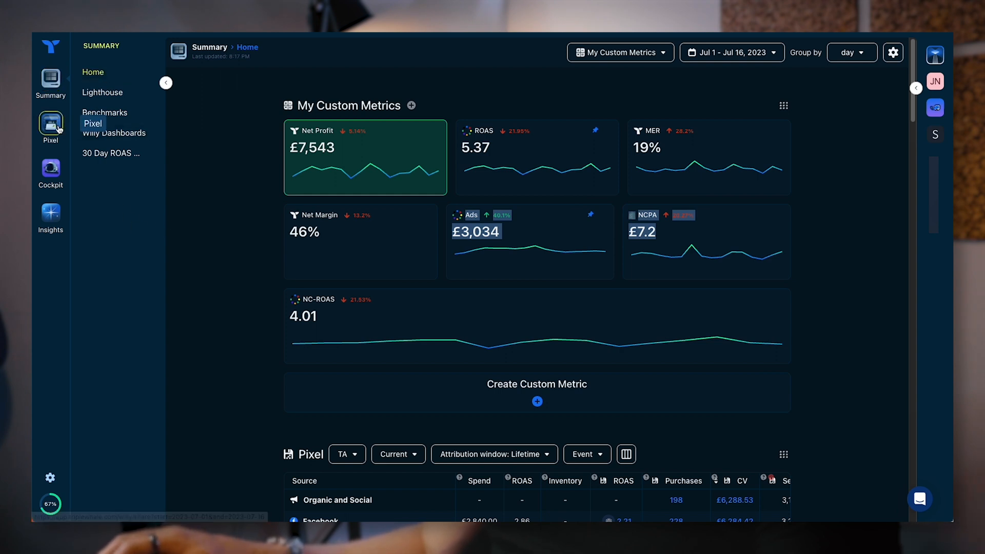
{"action": "left_click", "coordinate": [50, 122]}
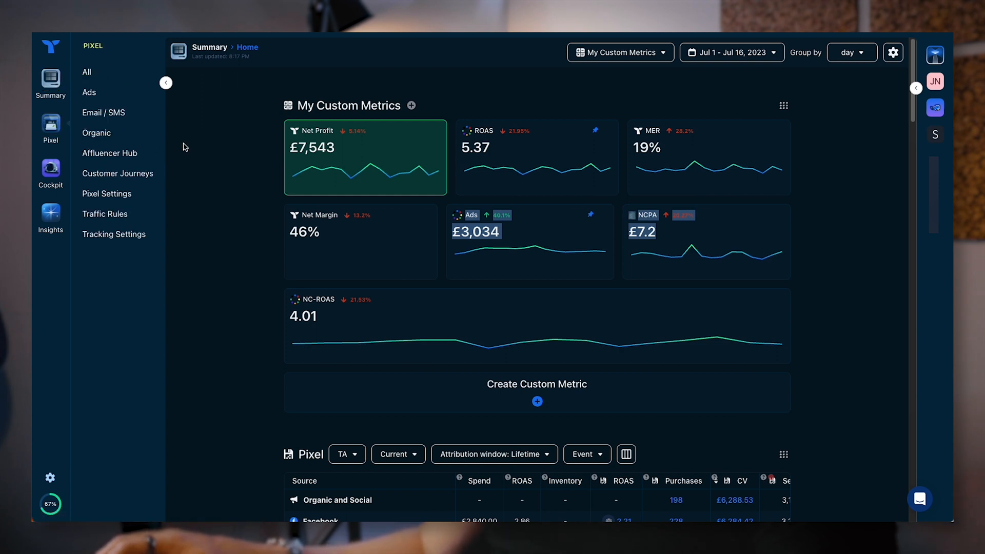
{"action": "left_click", "coordinate": [89, 92]}
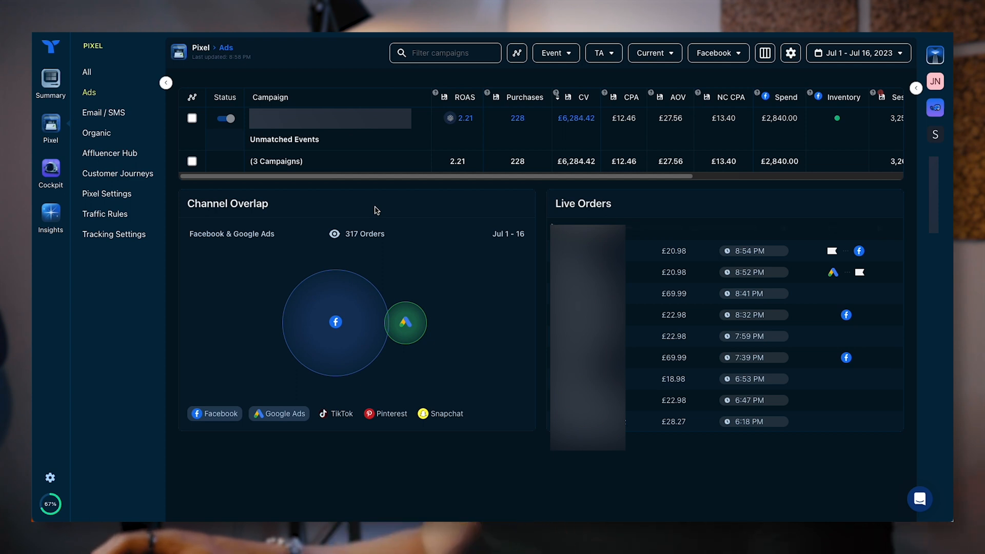
{"action": "mouse_move", "coordinate": [393, 188]}
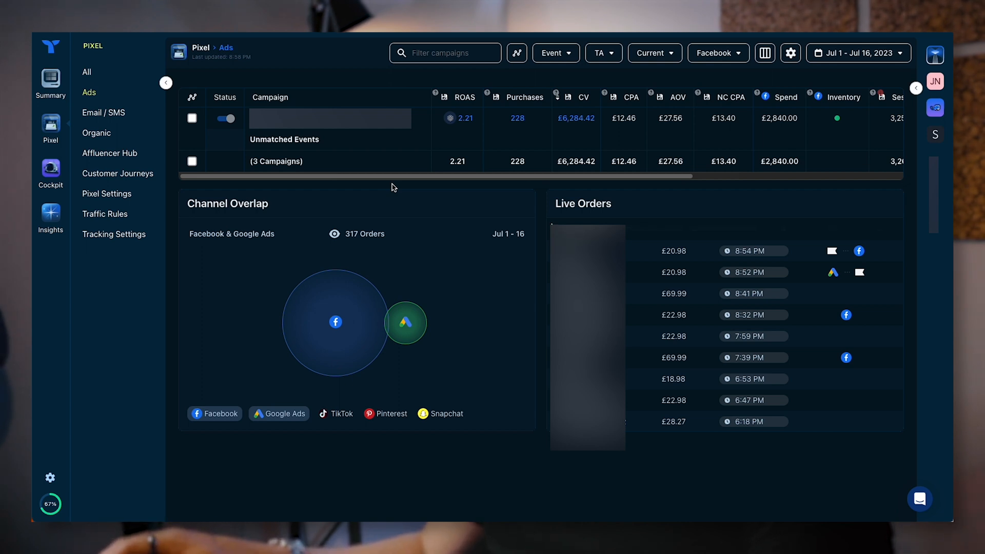
{"action": "mouse_move", "coordinate": [395, 183]}
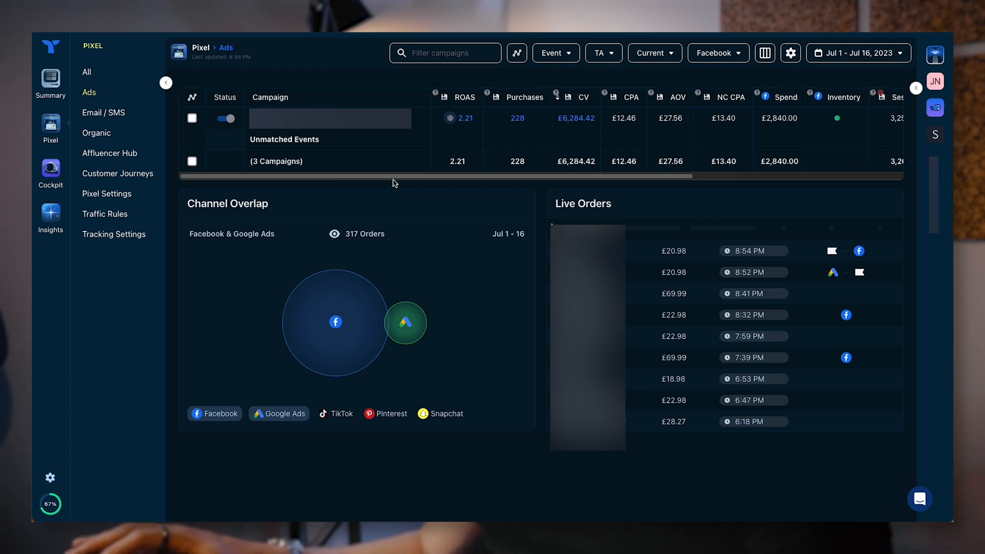
{"action": "mouse_move", "coordinate": [411, 175]}
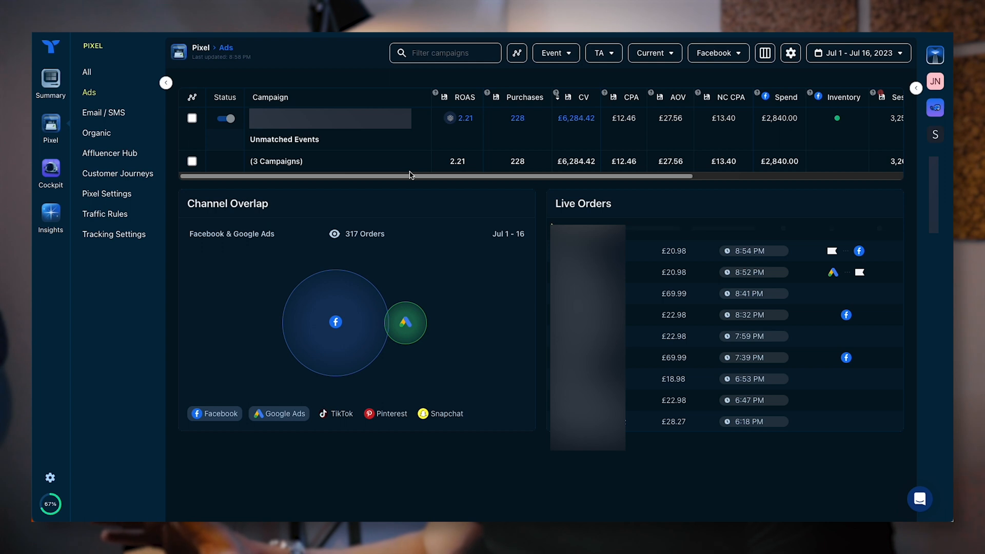
{"action": "mouse_move", "coordinate": [98, 87]}
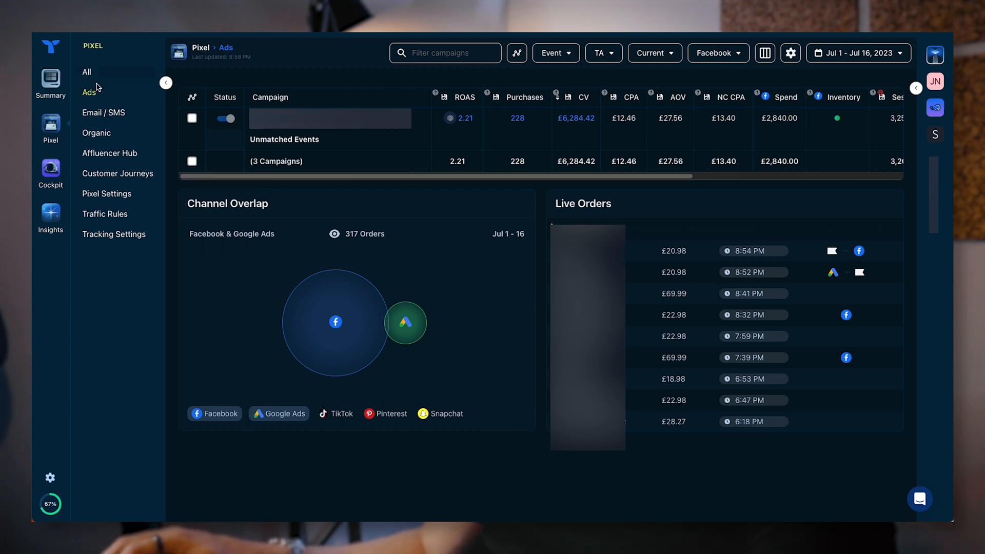
{"action": "left_click", "coordinate": [718, 53]}
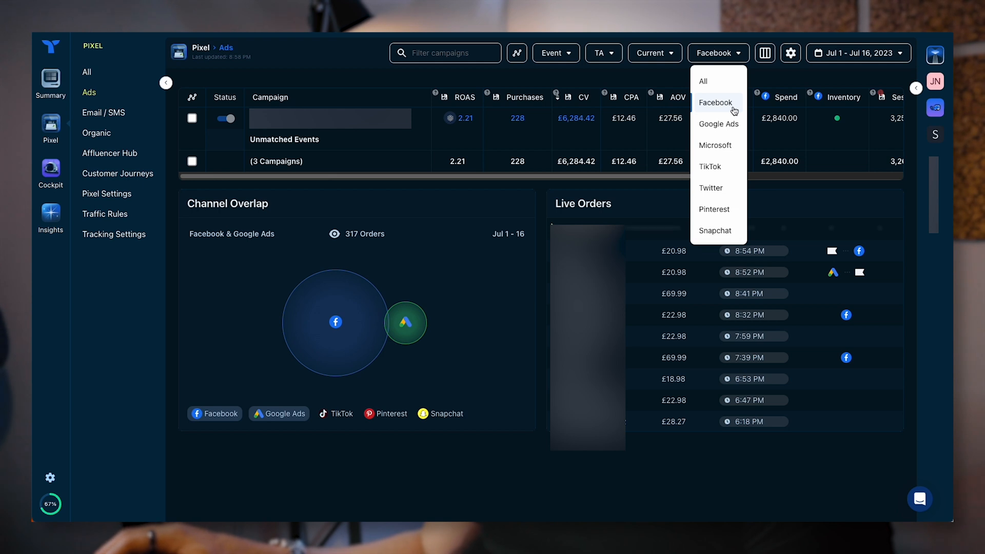
{"action": "mouse_move", "coordinate": [727, 177]}
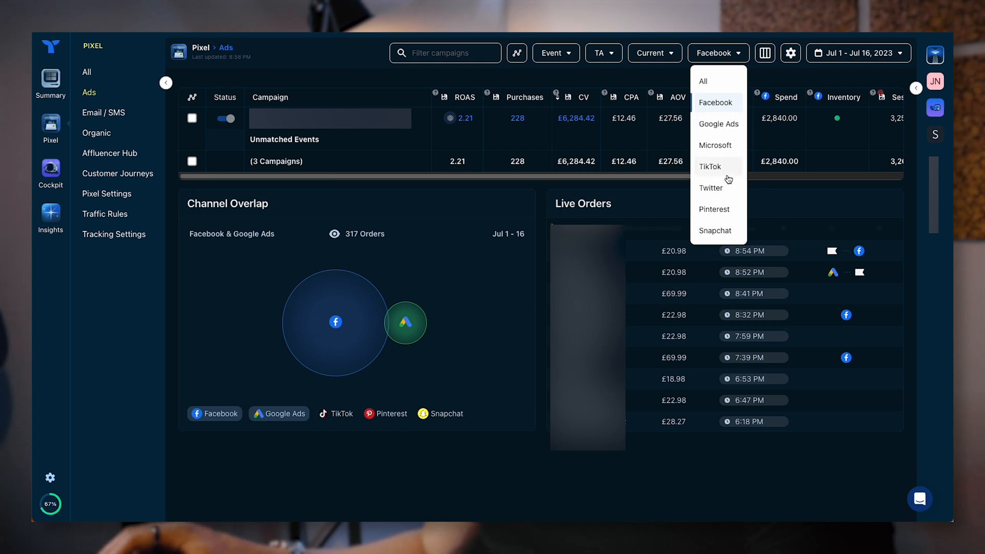
{"action": "mouse_move", "coordinate": [699, 140]}
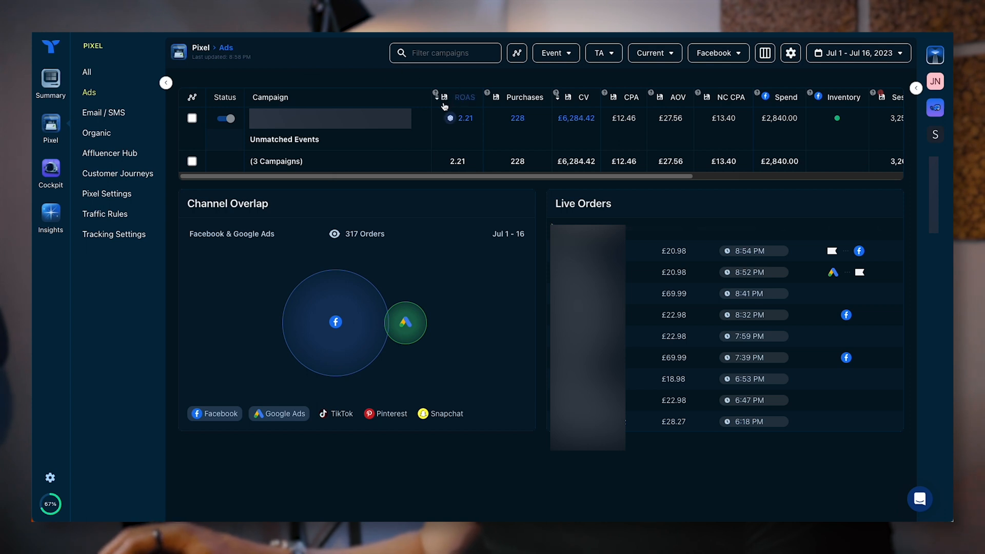
{"action": "mouse_move", "coordinate": [389, 80]}
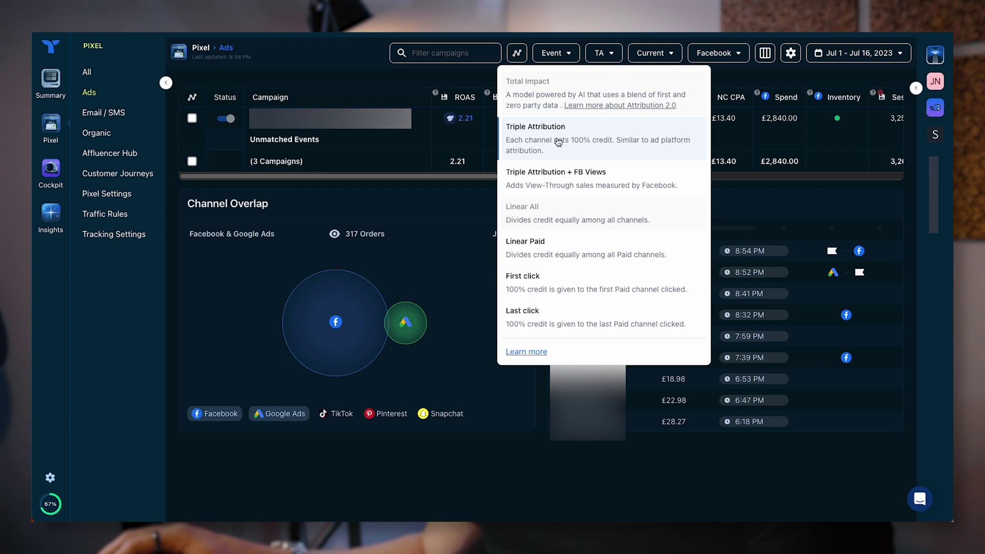
{"action": "mouse_move", "coordinate": [608, 152]}
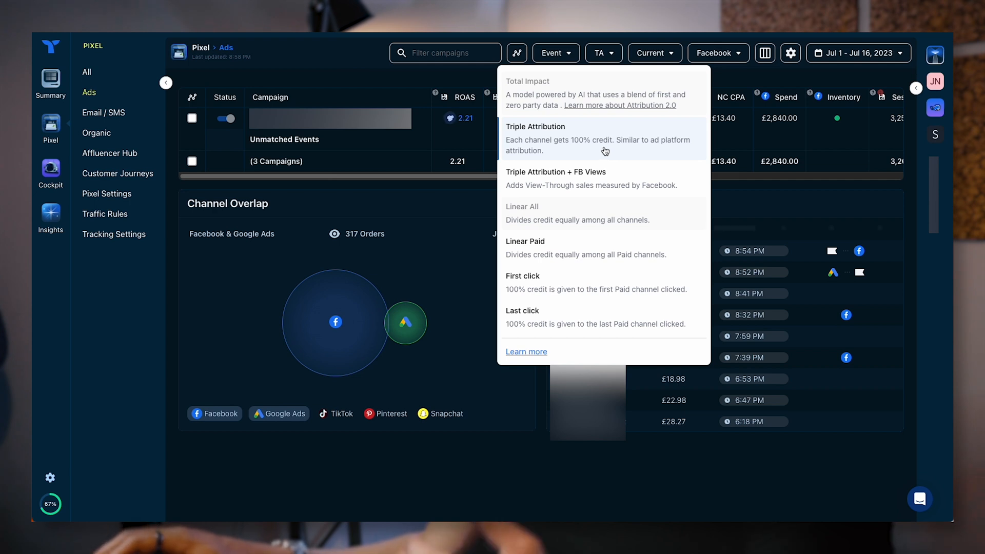
{"action": "mouse_move", "coordinate": [600, 201]}
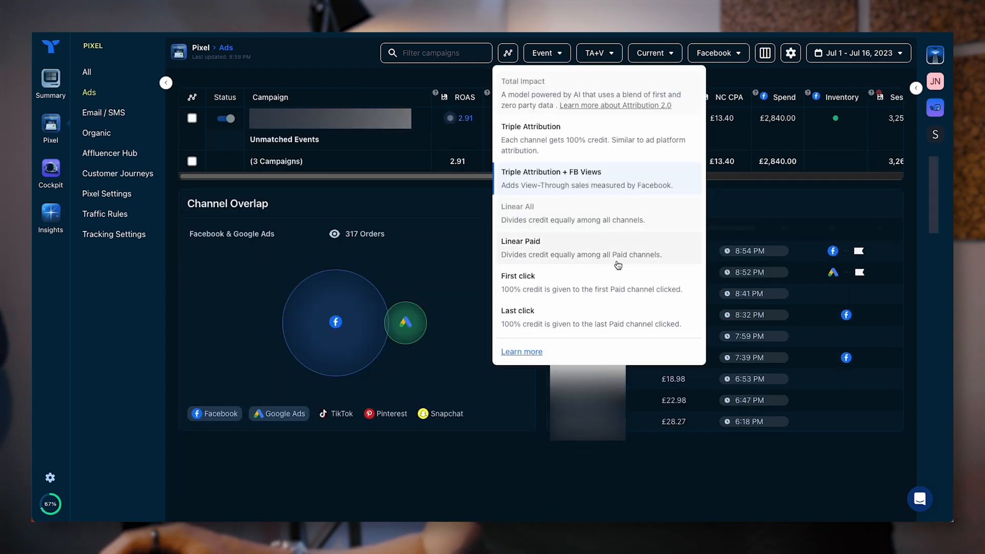
{"action": "mouse_move", "coordinate": [609, 324]}
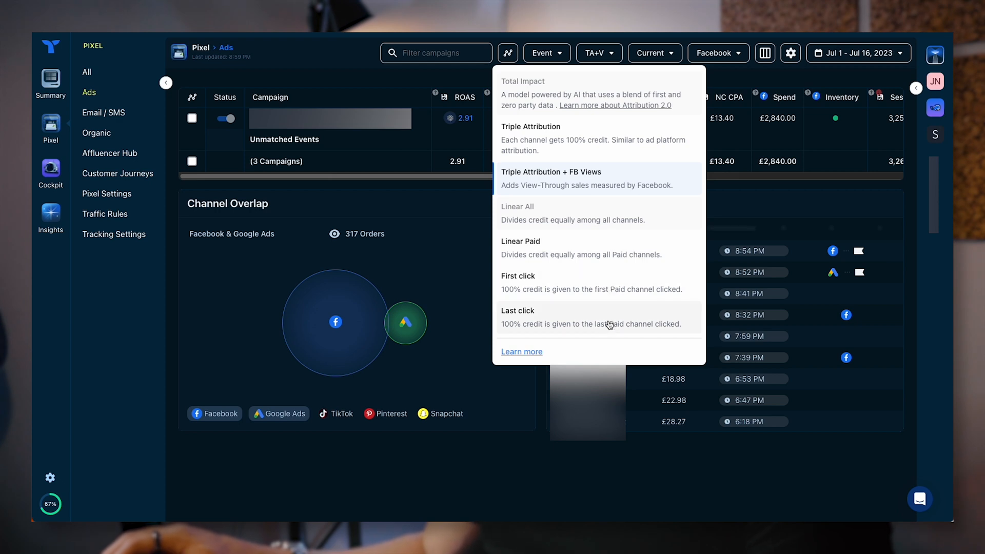
{"action": "mouse_move", "coordinate": [592, 150]}
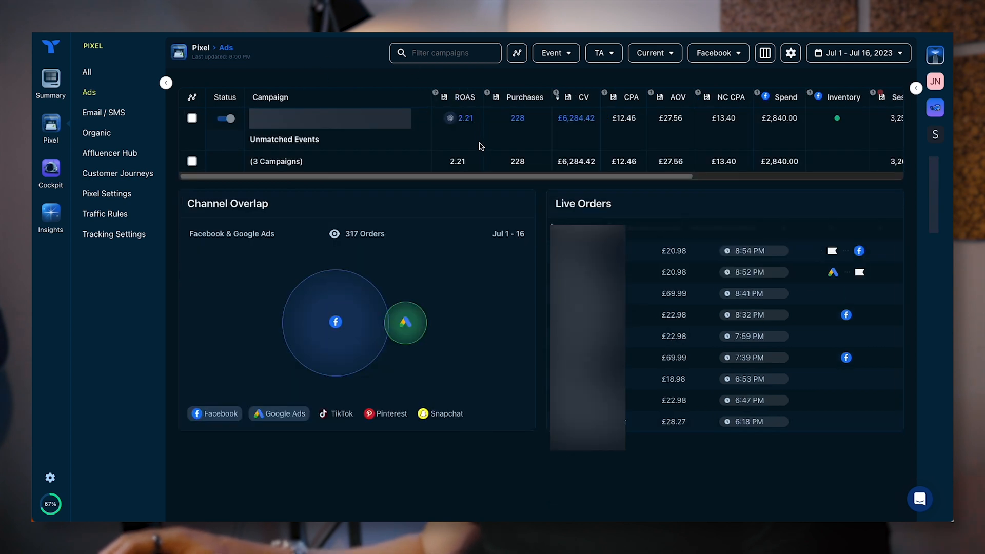
{"action": "mouse_move", "coordinate": [541, 146]}
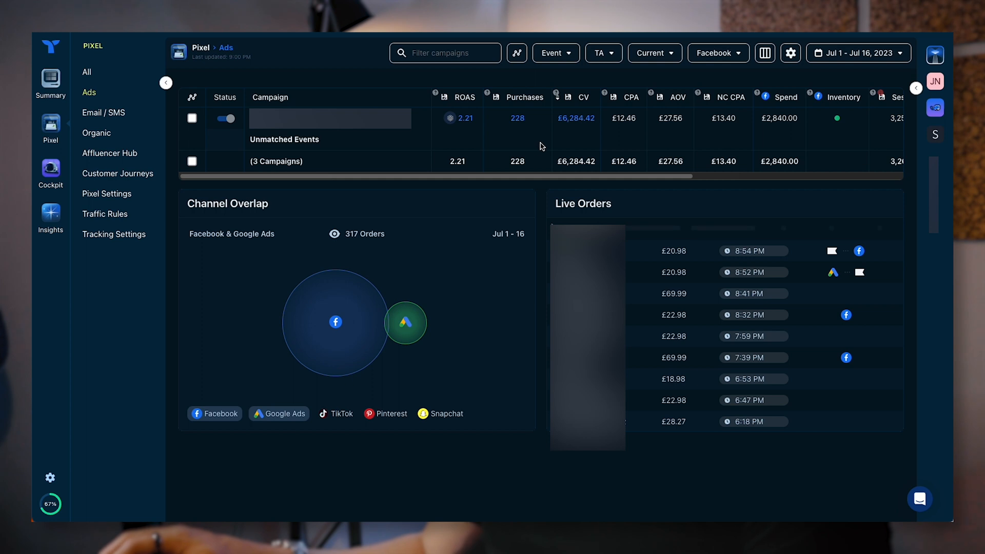
{"action": "mouse_move", "coordinate": [624, 135]}
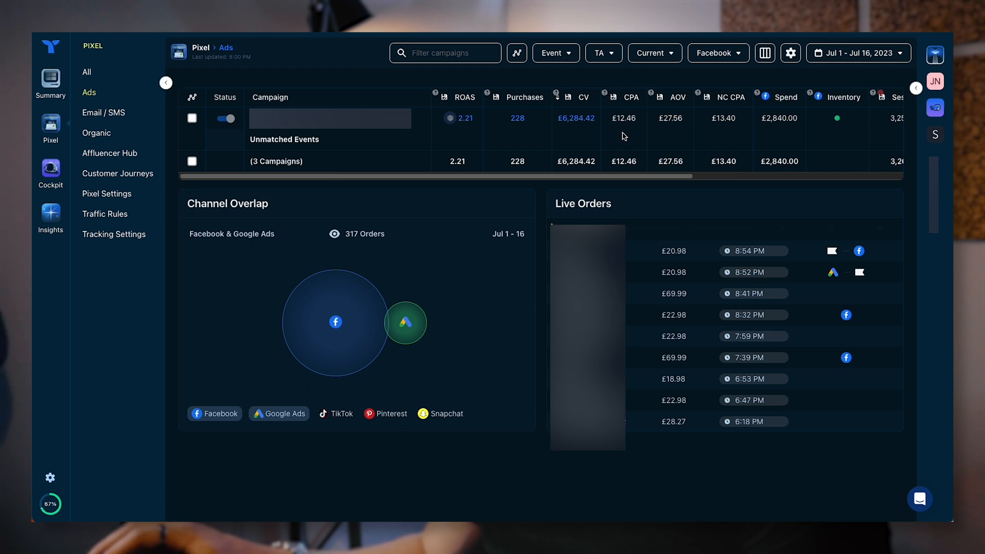
{"action": "mouse_move", "coordinate": [754, 121]}
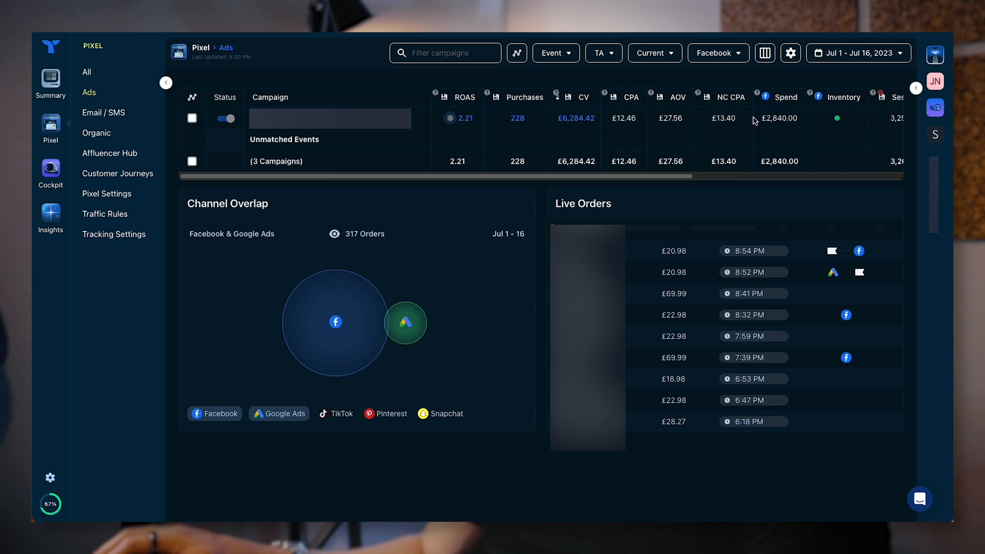
{"action": "mouse_move", "coordinate": [767, 106]}
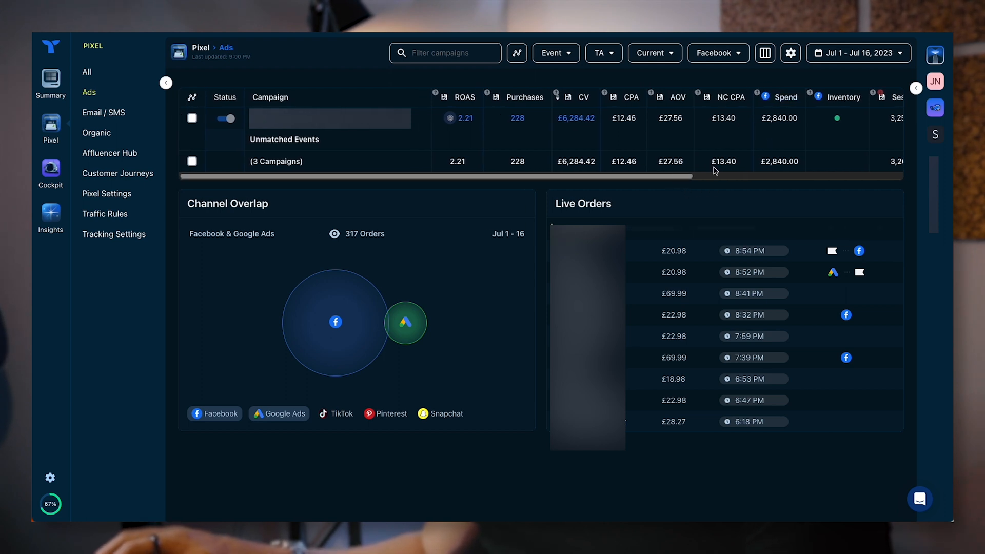
{"action": "mouse_move", "coordinate": [585, 101]}
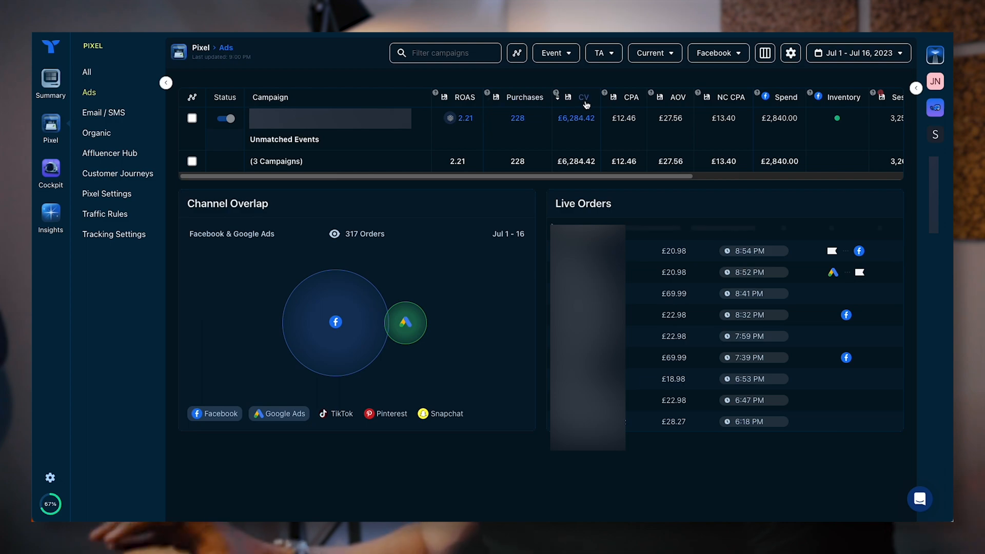
{"action": "scroll", "scroll_direction": "right", "scroll_amount": 3}
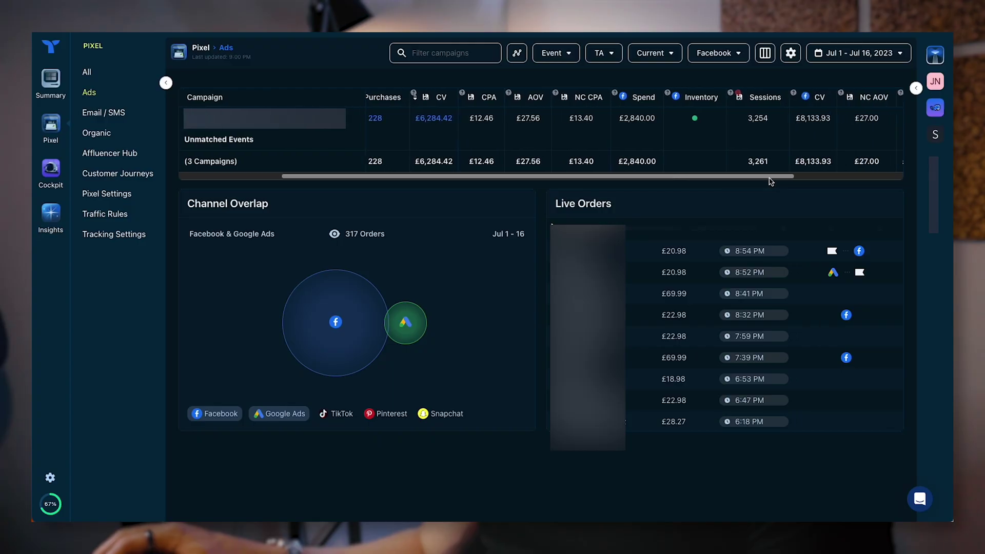
{"action": "scroll", "scroll_direction": "right", "scroll_amount": 3}
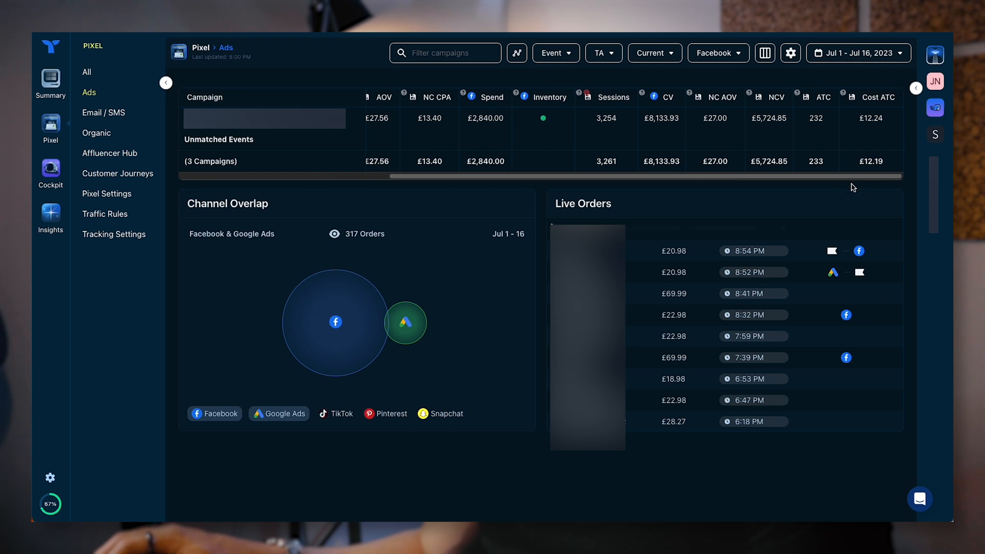
{"action": "mouse_move", "coordinate": [675, 142]}
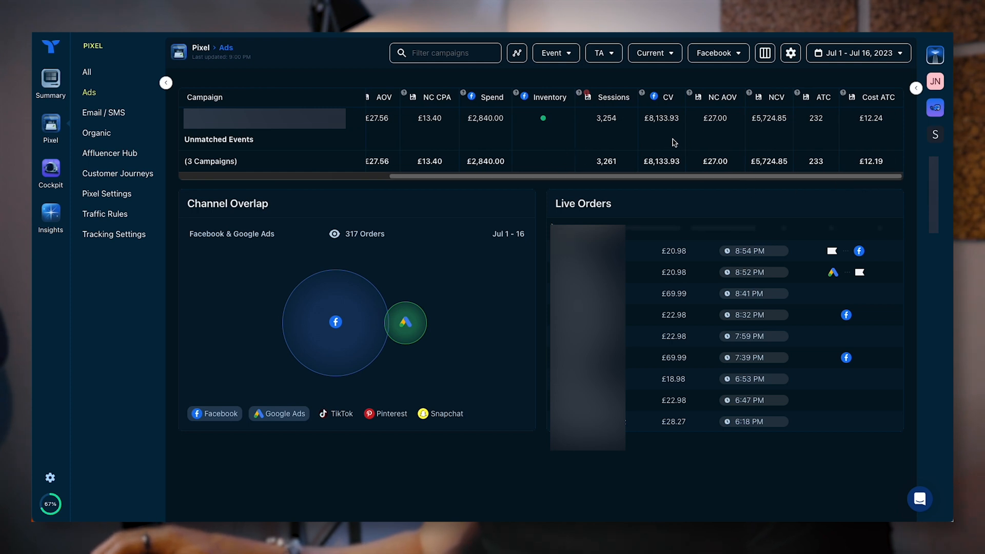
{"action": "mouse_move", "coordinate": [661, 82]}
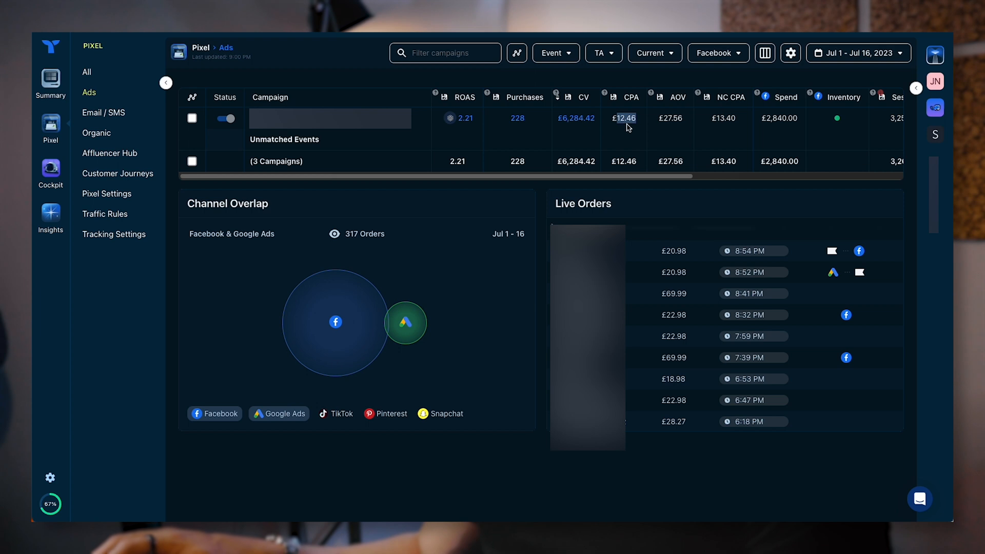
{"action": "mouse_move", "coordinate": [633, 137]}
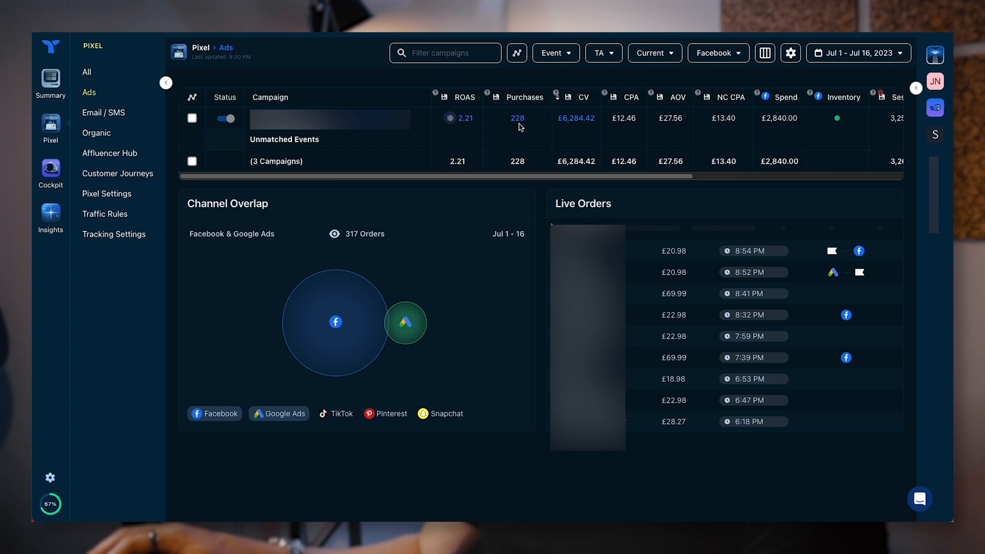
{"action": "left_click", "coordinate": [517, 53]}
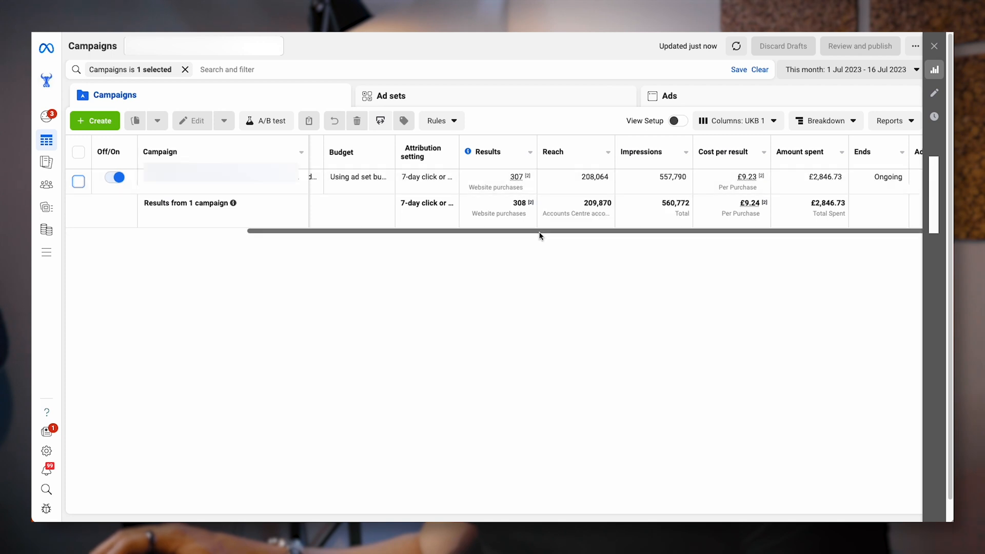
Step: Scroll the campaign table right to show 457 adds to cart worth £11,373.34
{"action": "scroll", "scroll_direction": "right", "scroll_amount": 3}
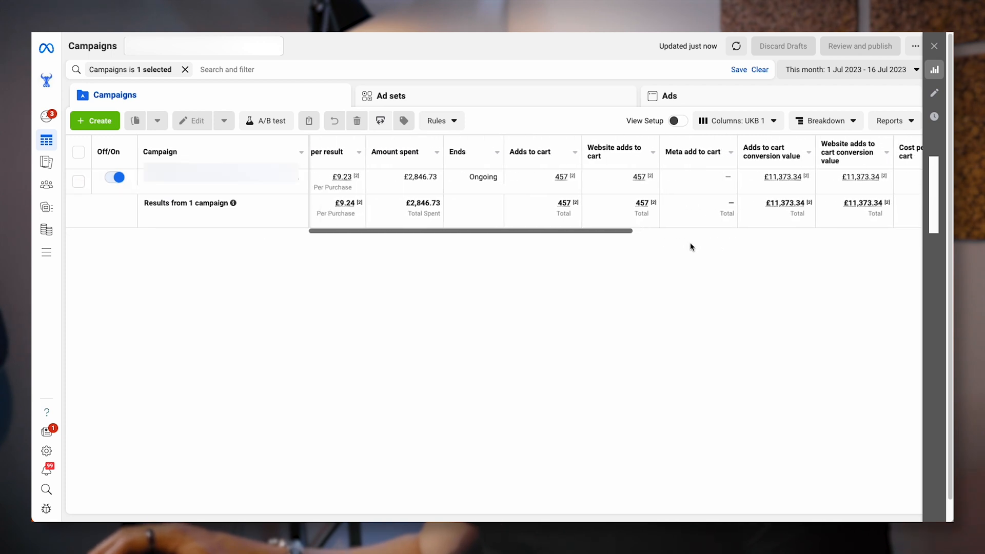